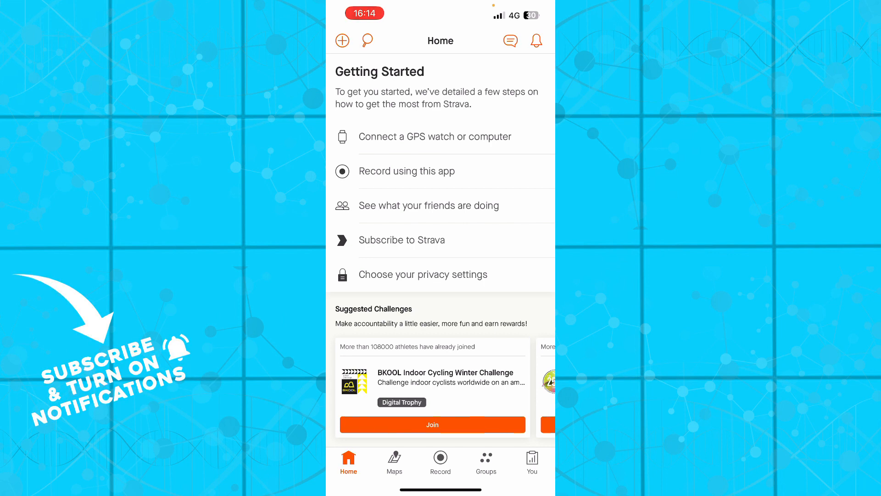
{"action": "left_click", "coordinate": [394, 461]}
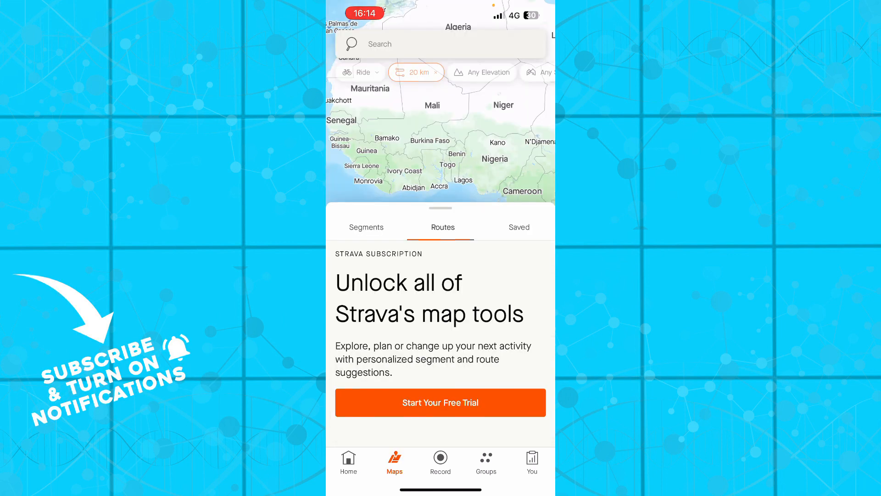
{"action": "left_click", "coordinate": [440, 463]}
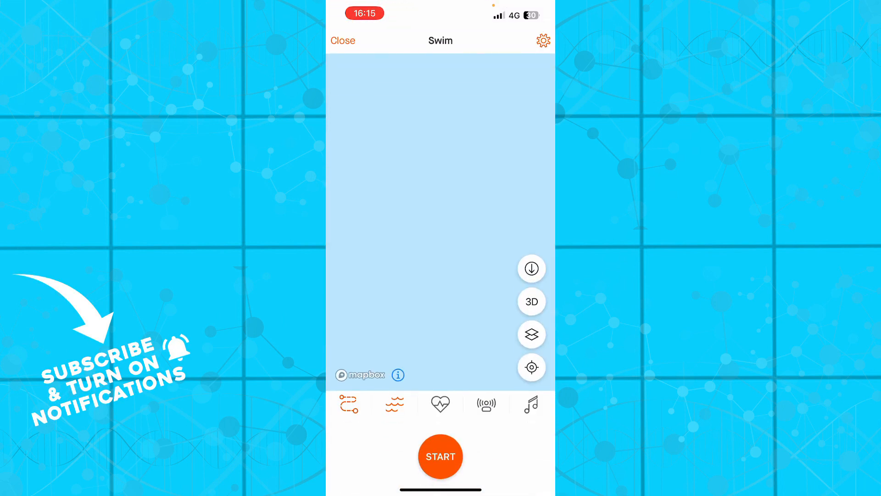
{"action": "left_click", "coordinate": [542, 40]}
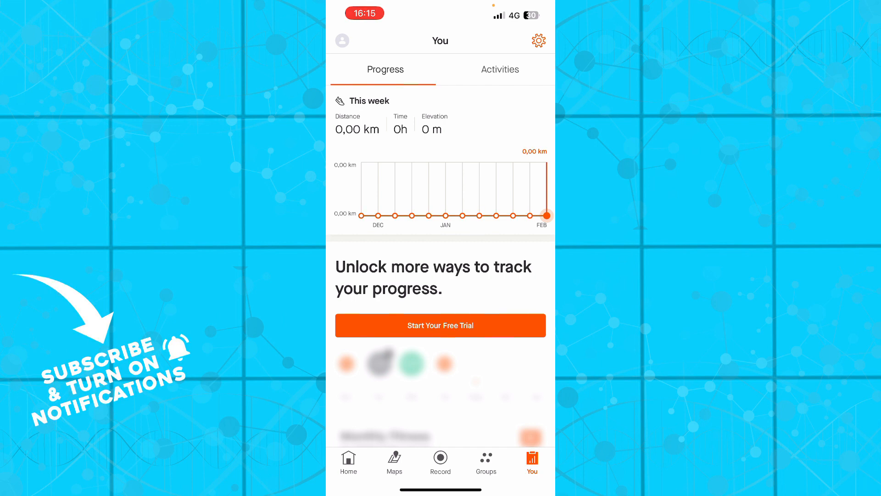
{"action": "left_click", "coordinate": [349, 461]}
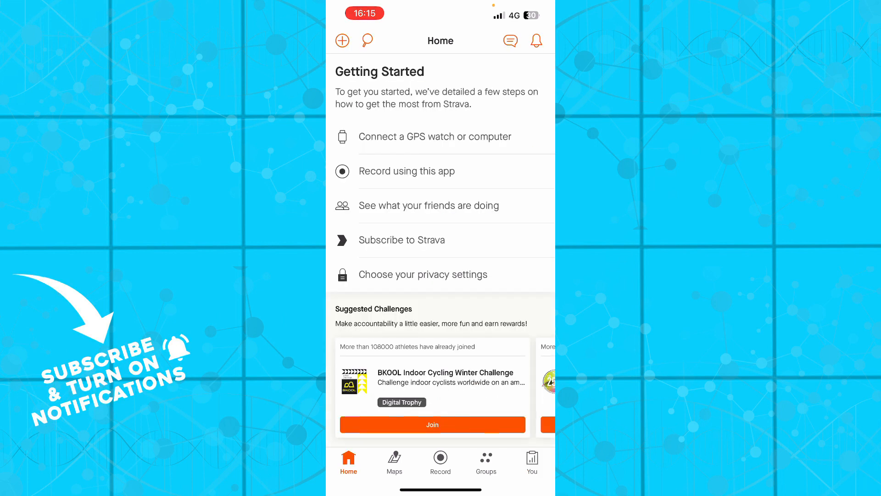